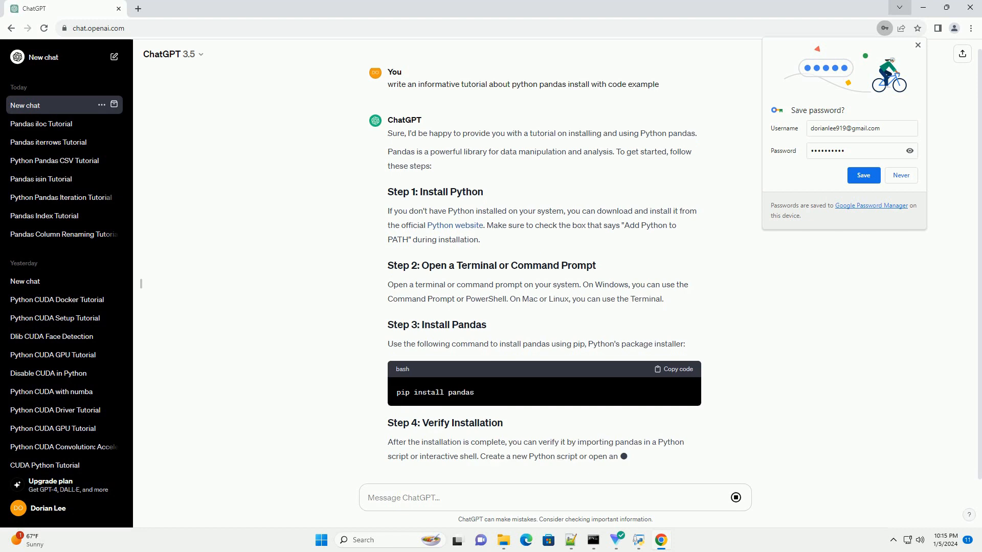
scroll("down", 3)
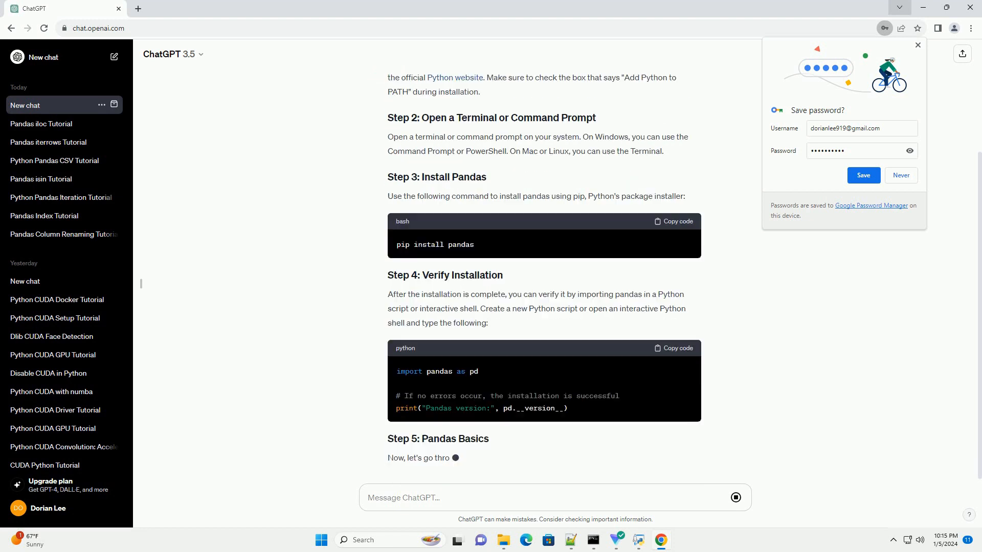
scroll("down", 3)
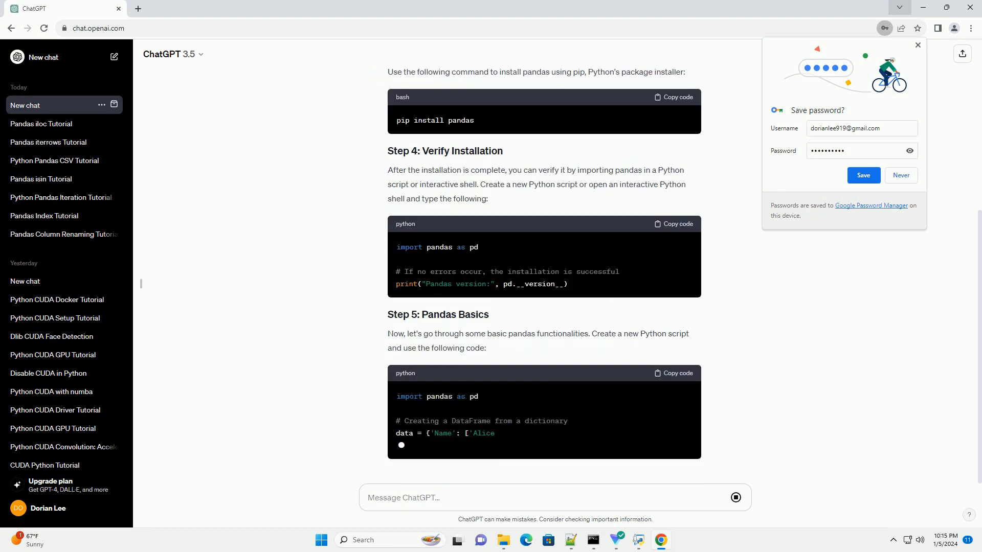
scroll("down", 3)
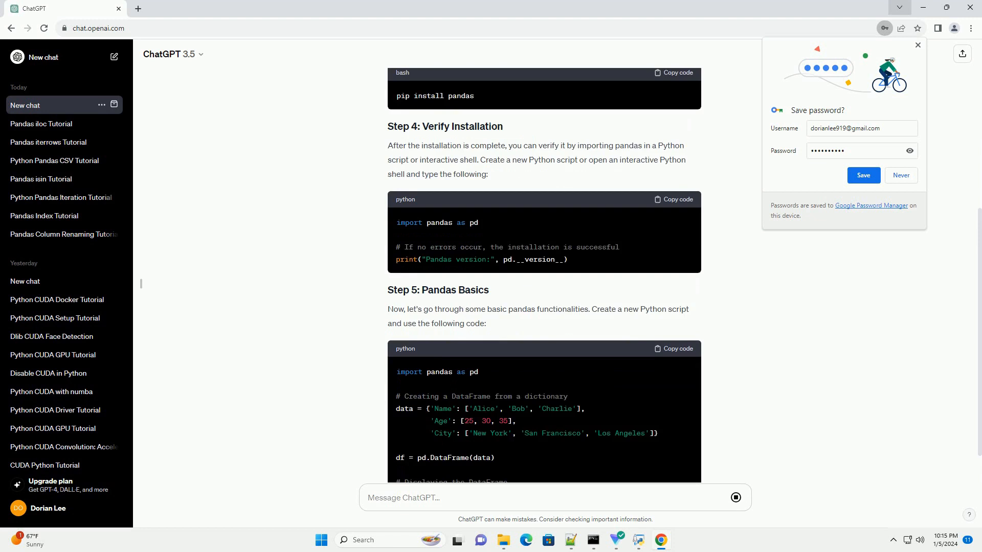
scroll("down", 3)
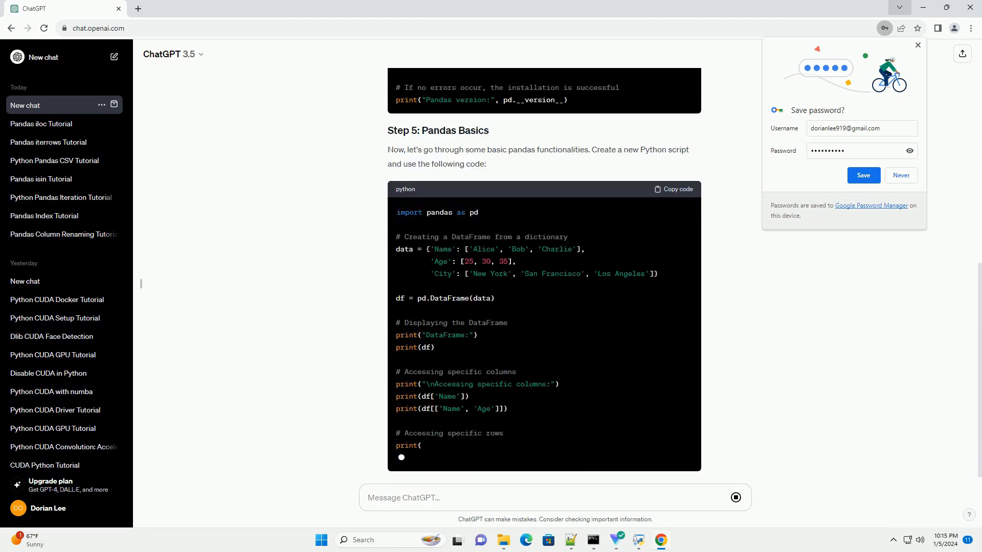
scroll("down", 3)
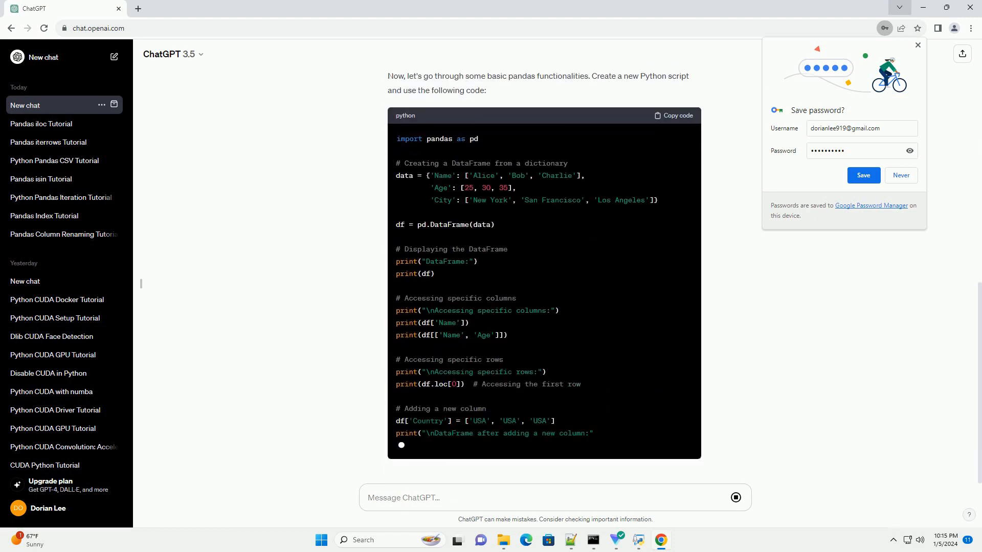
scroll("down", 3)
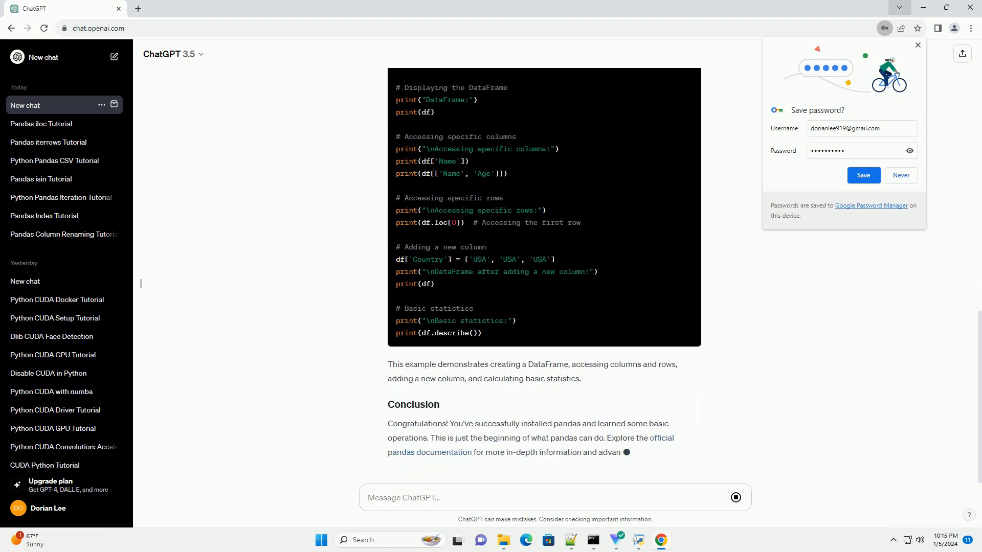
scroll("down", 3)
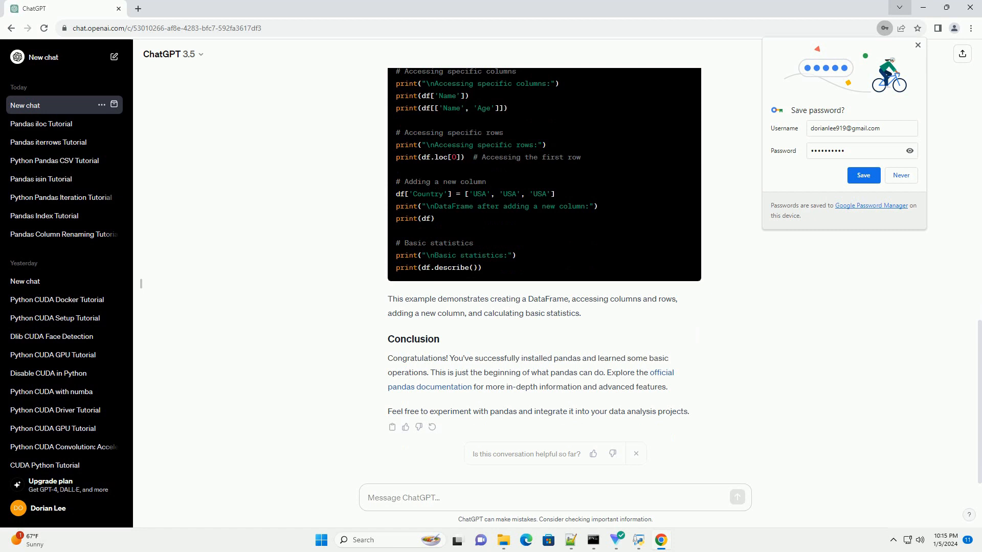